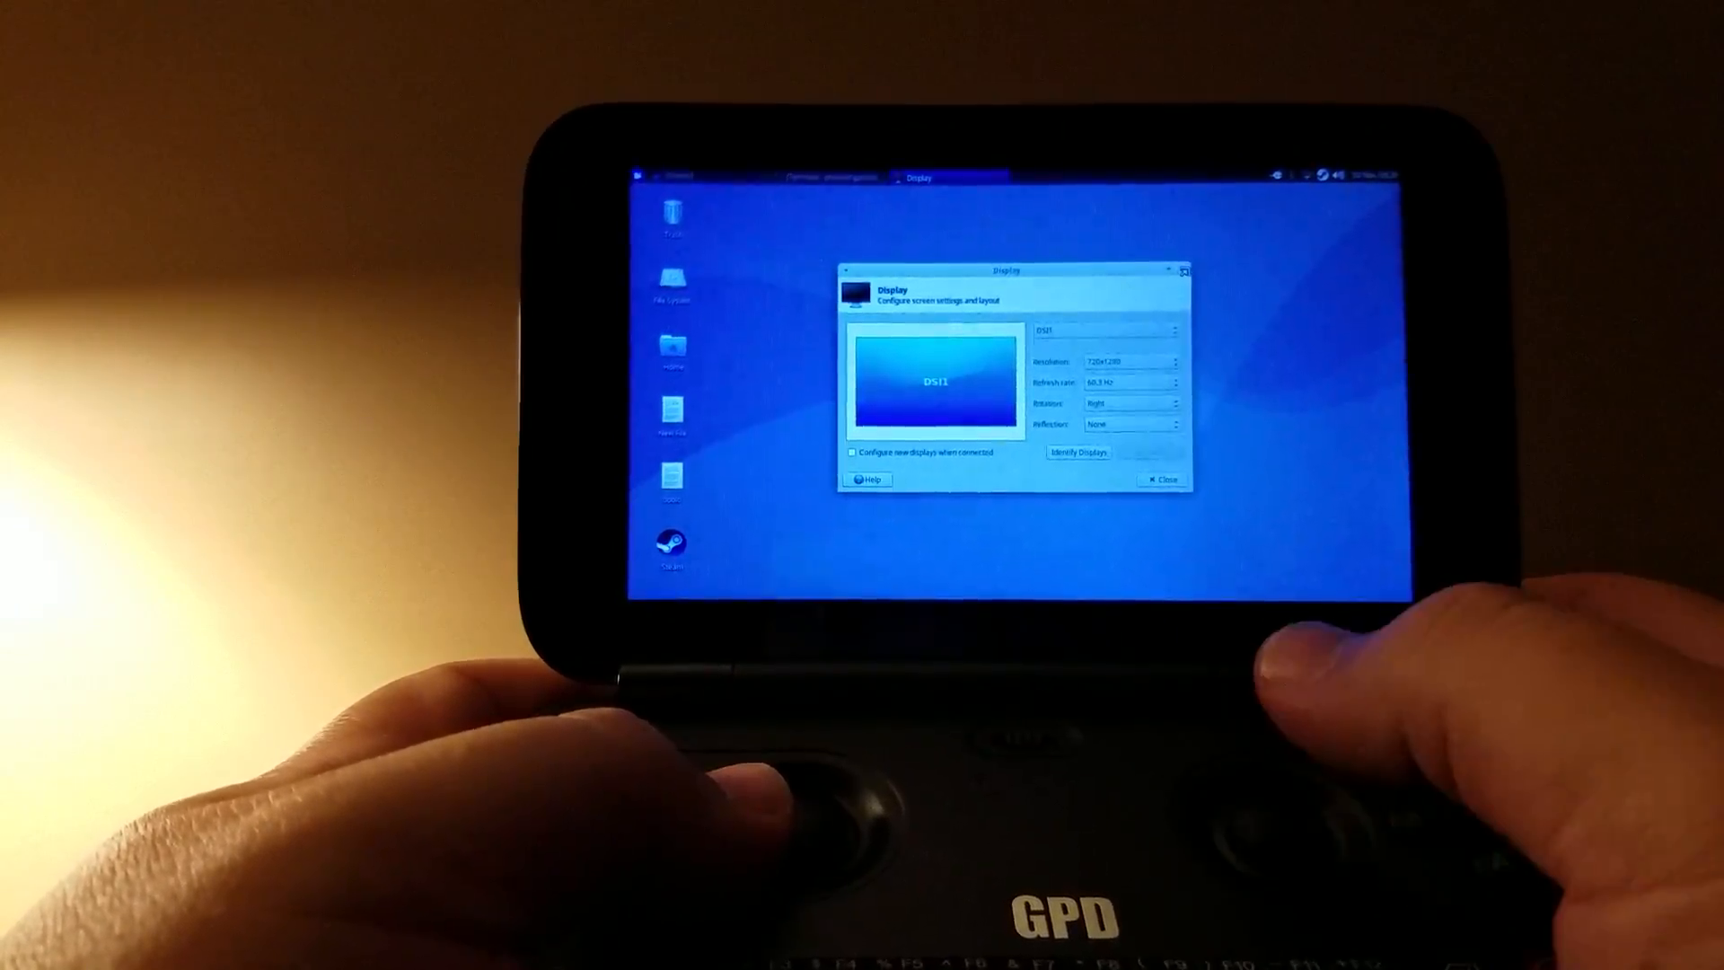
Close the Xfce Display settings window configured for the rotated DSI1 panel
click(1159, 480)
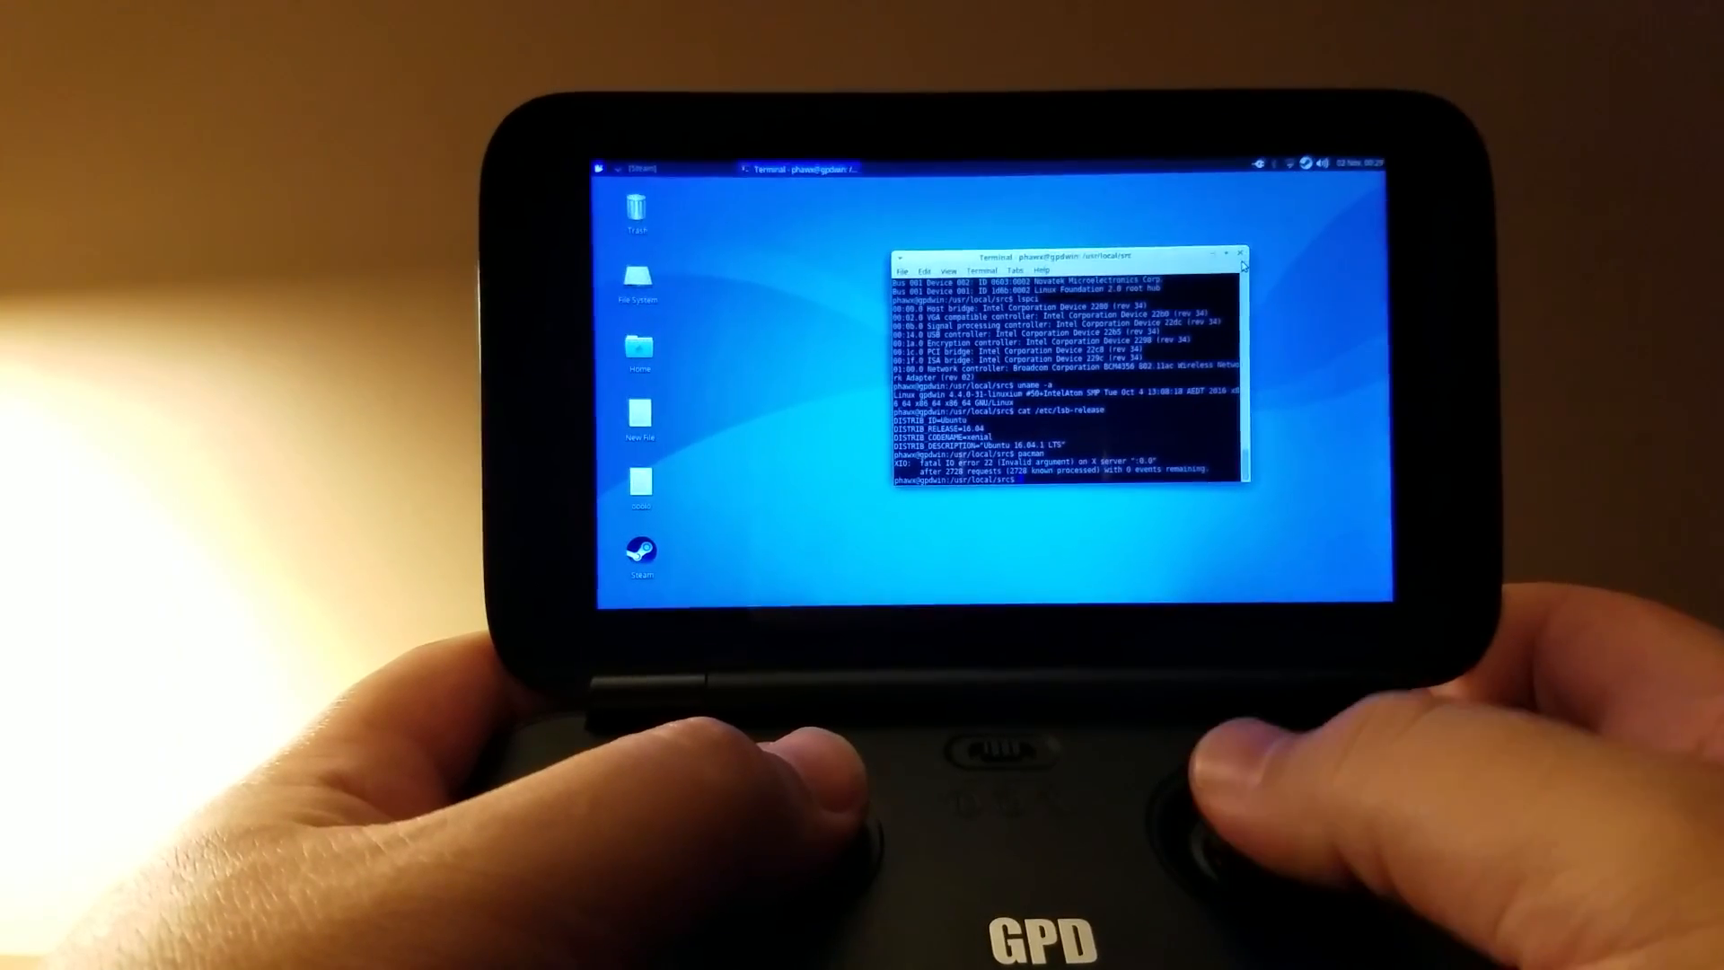
Close the terminal showing system details and open the root file system in the file manager
click(1235, 254)
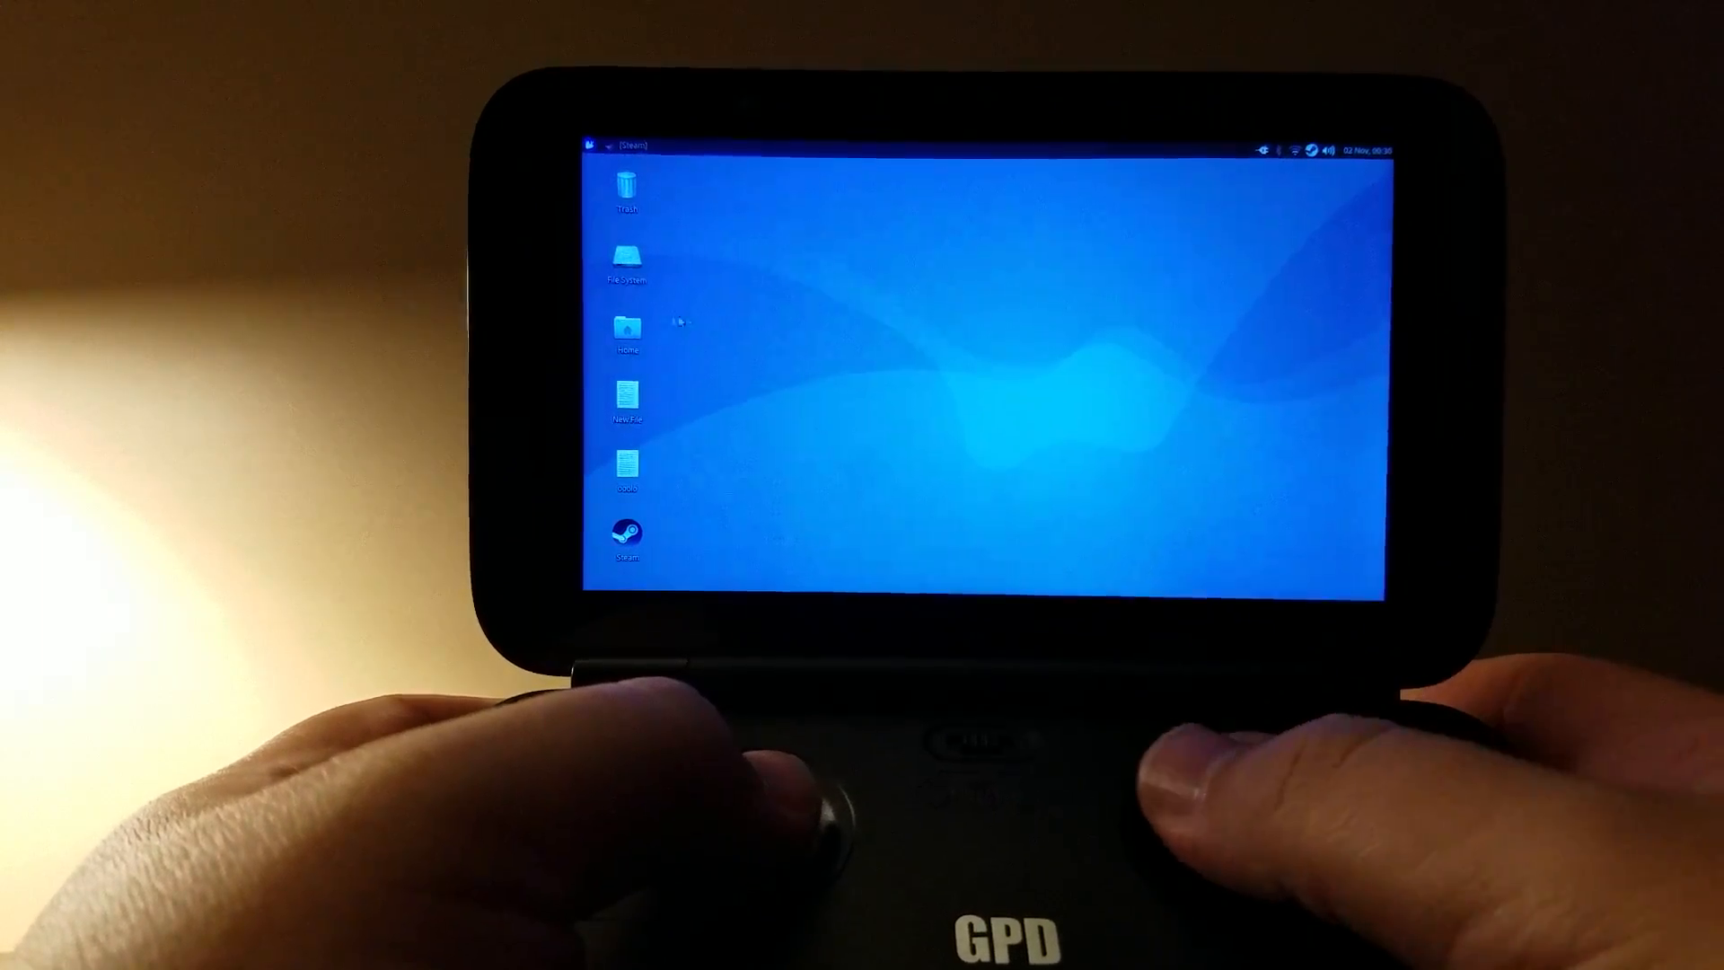
double_click(625, 264)
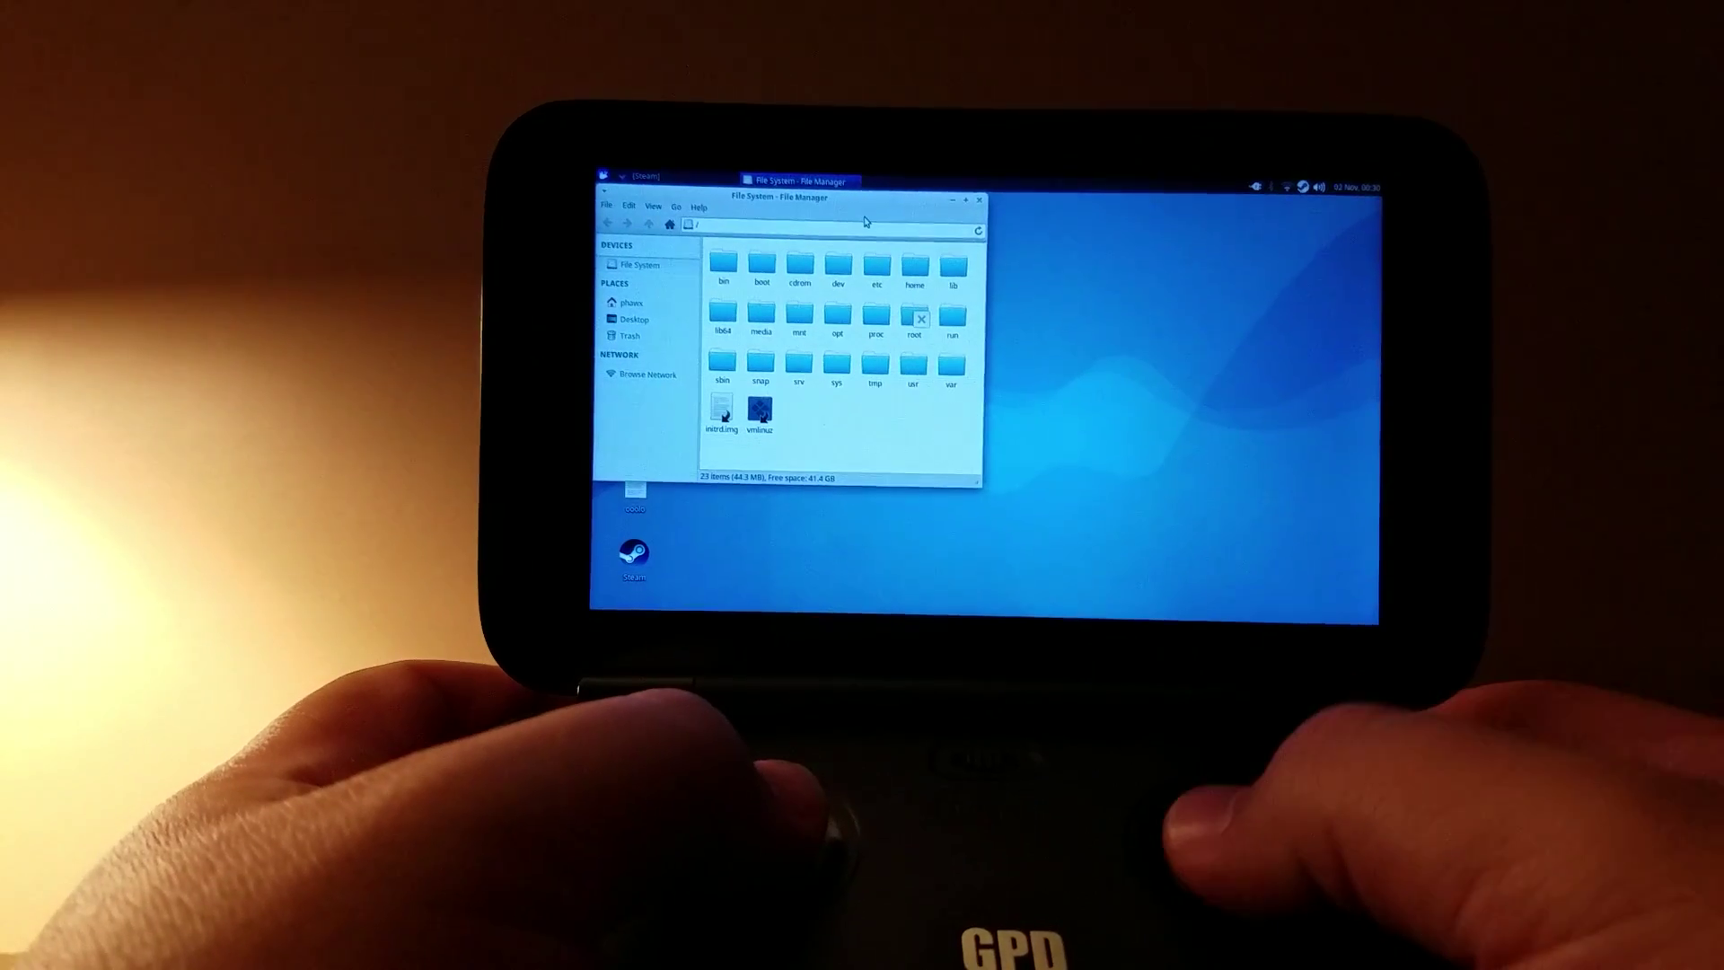
click(976, 198)
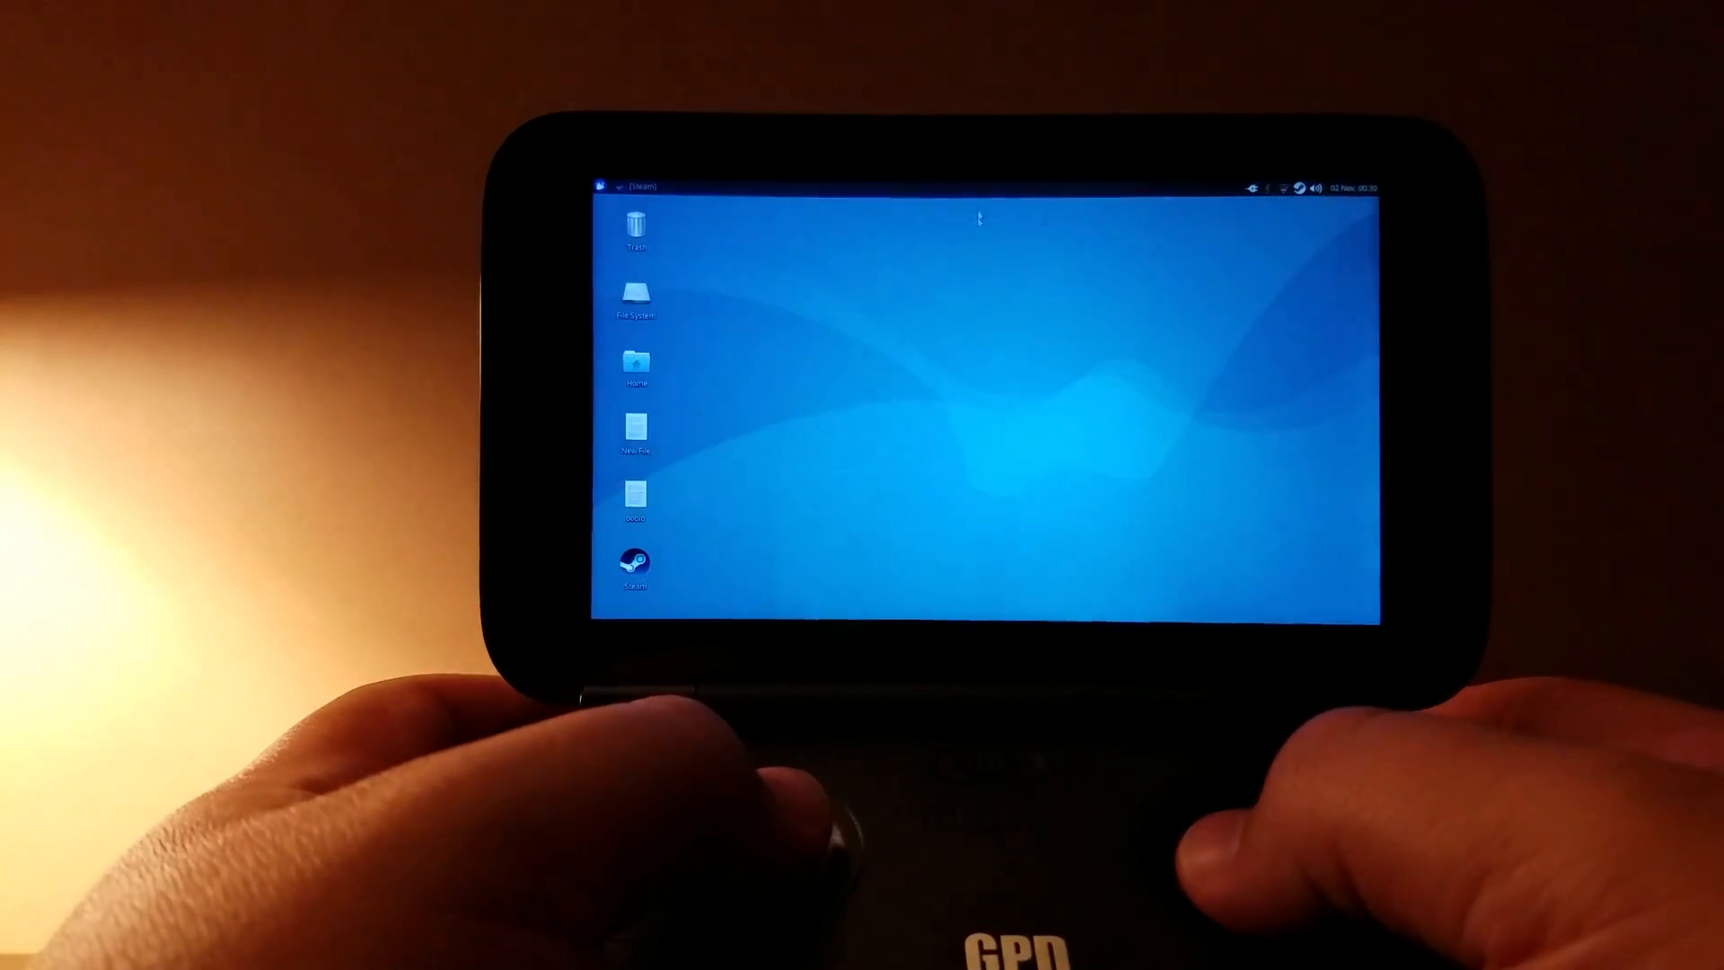